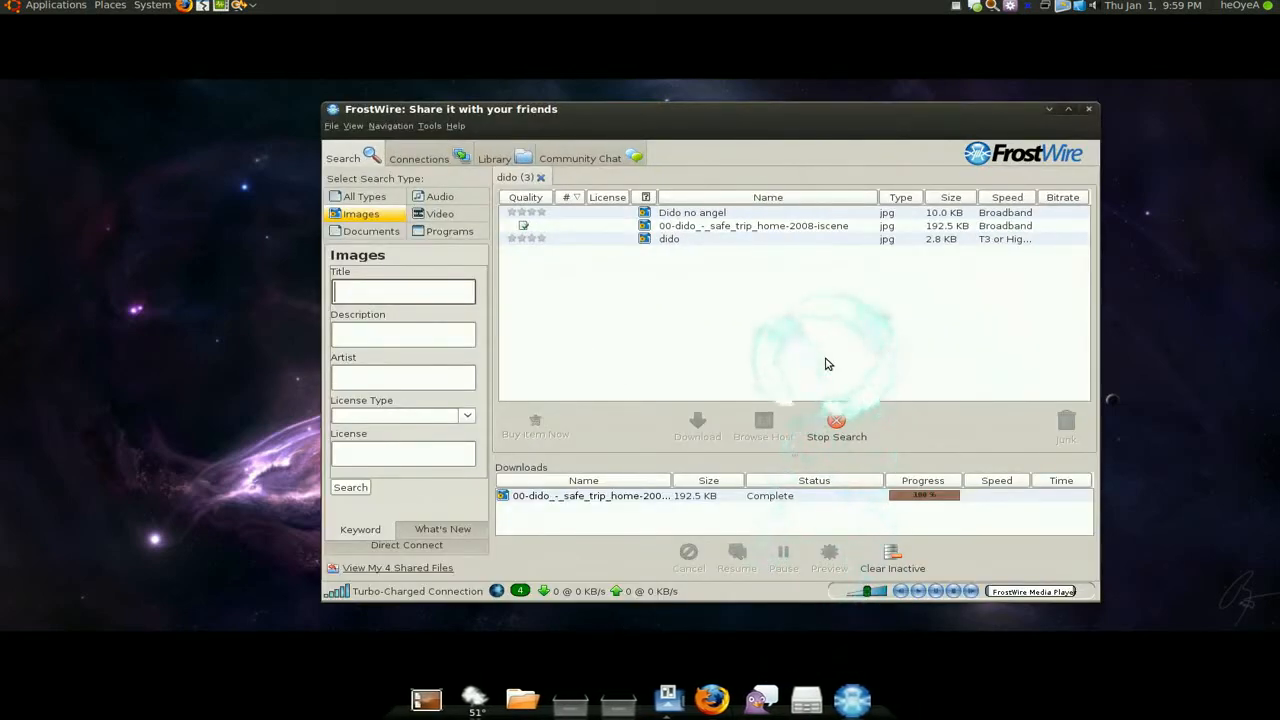
pyautogui.moveTo(785, 332)
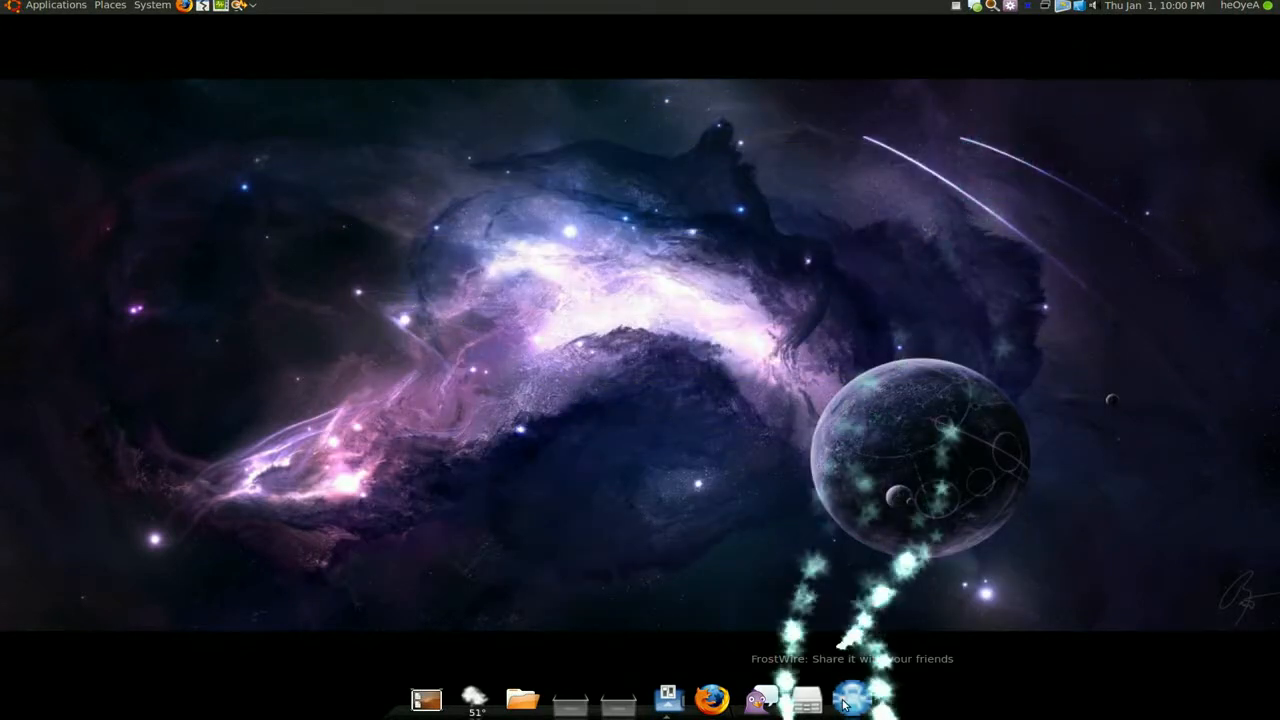
# Restore the hidden FrostWire main window showing the 'dido' image results.
pyautogui.click(851, 695)
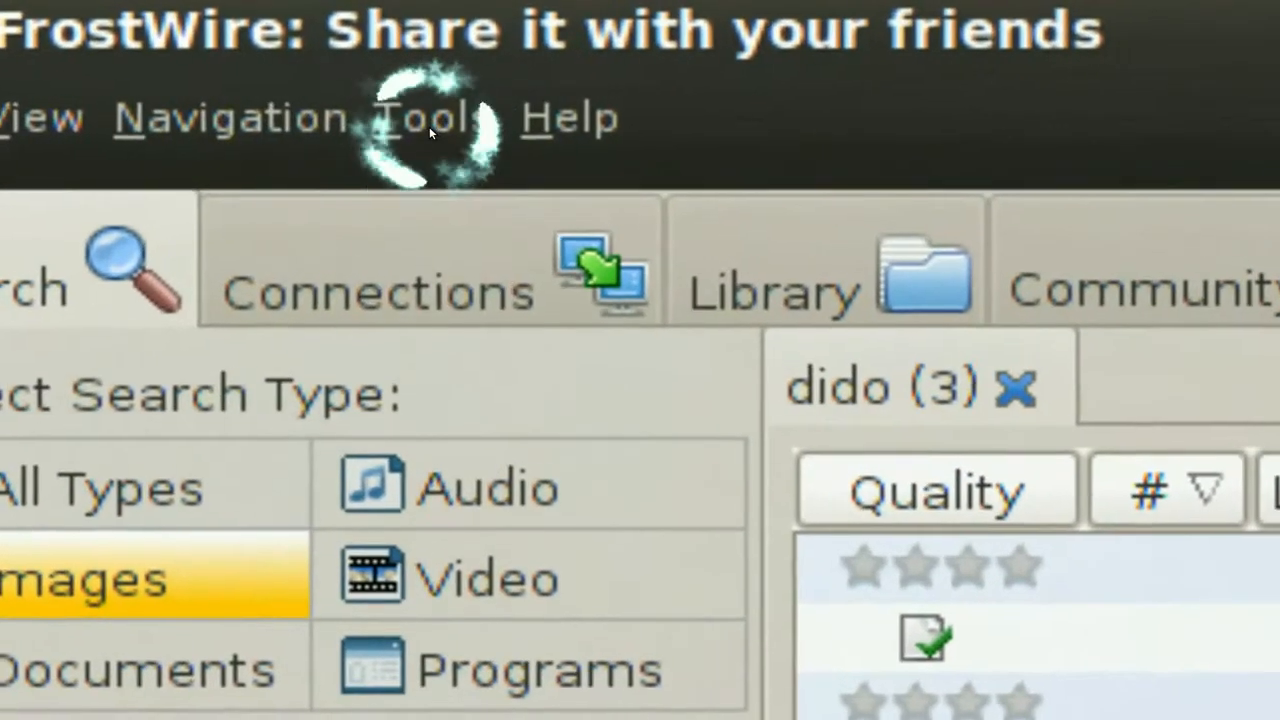
# Open FrostWire's Options dialog on the Saving section.
pyautogui.click(427, 117)
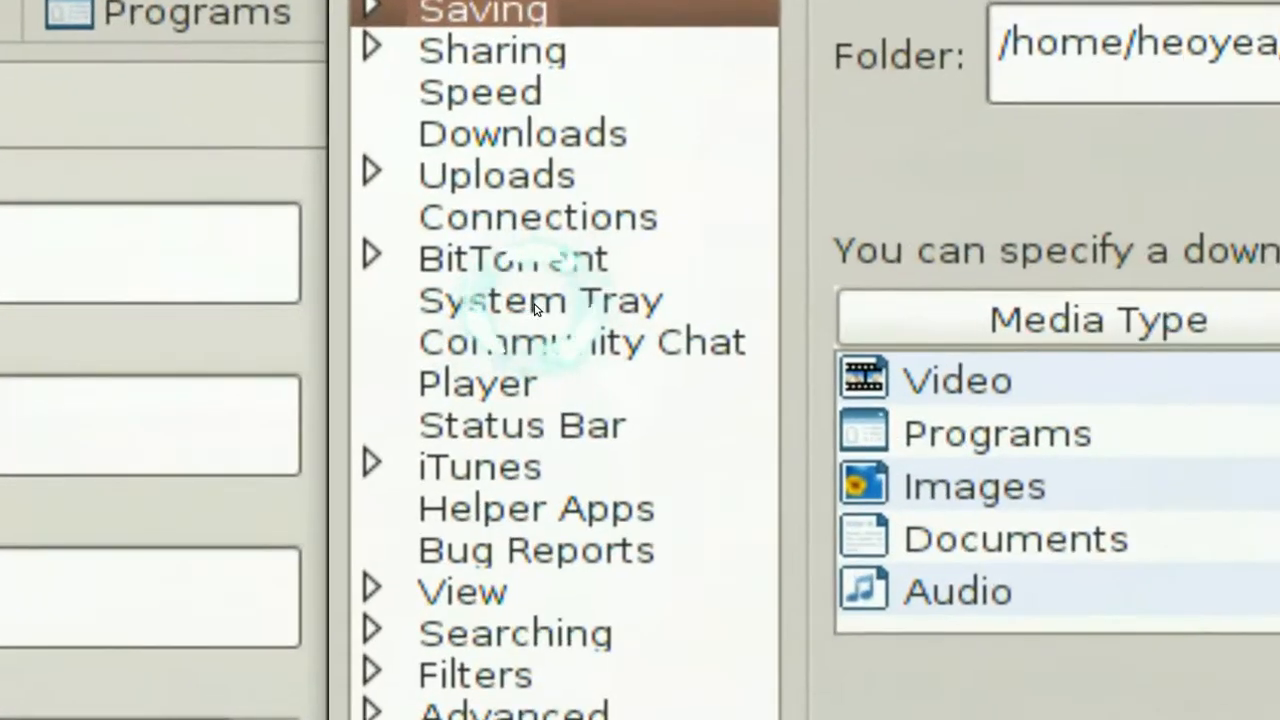
# Select the System Tray section in Options to set 'Shutdown Immediately'.
pyautogui.click(540, 300)
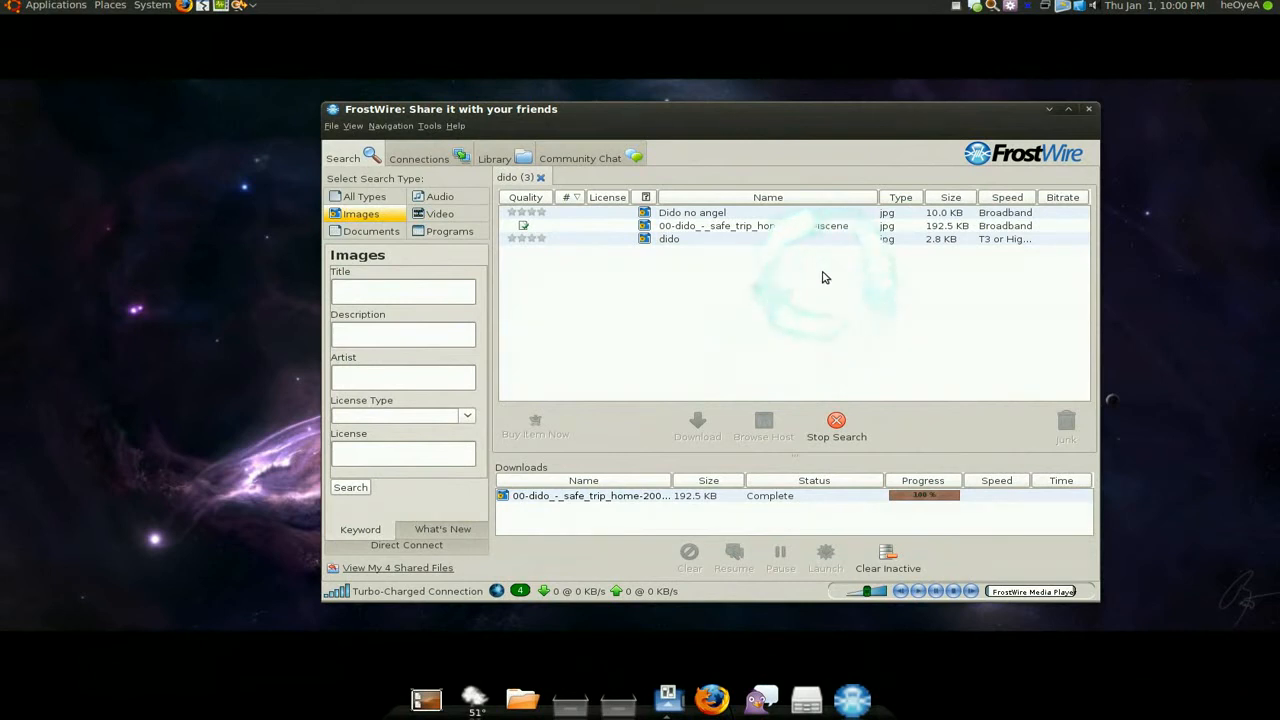
pyautogui.moveTo(802, 290)
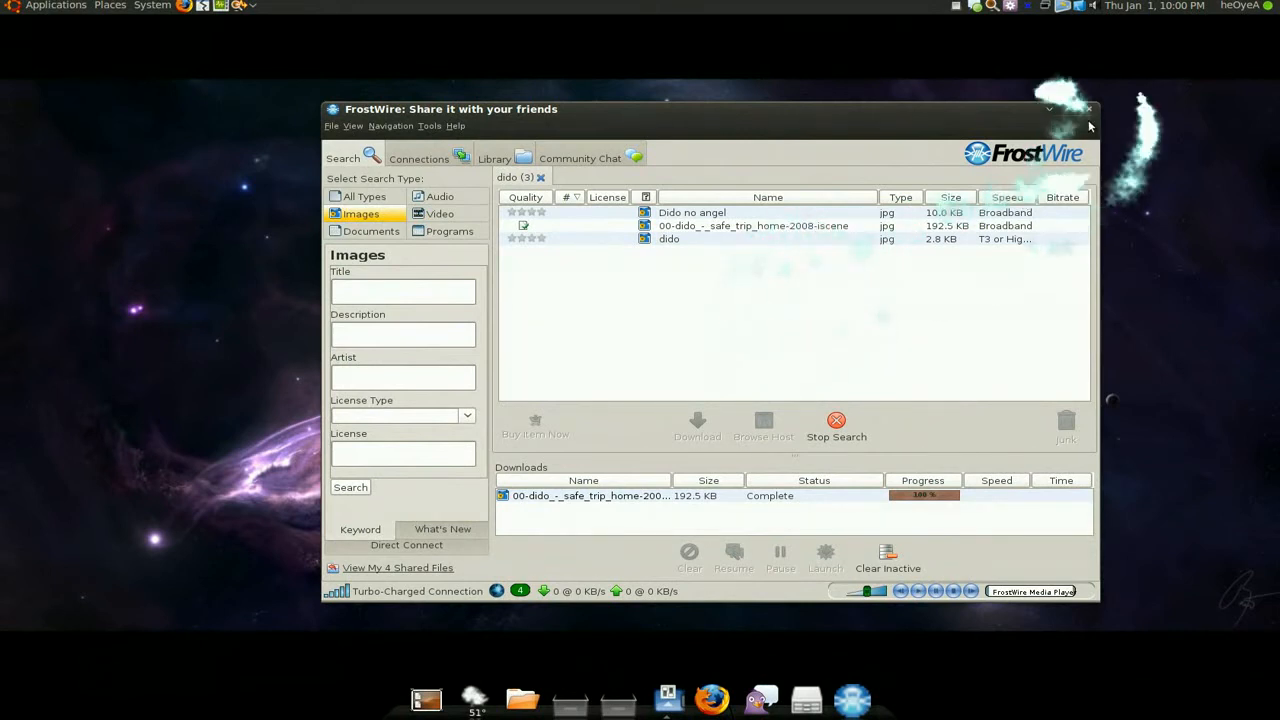
# Close the main window so the 'Shutting down FrostWire' dialog appears.
pyautogui.click(1089, 110)
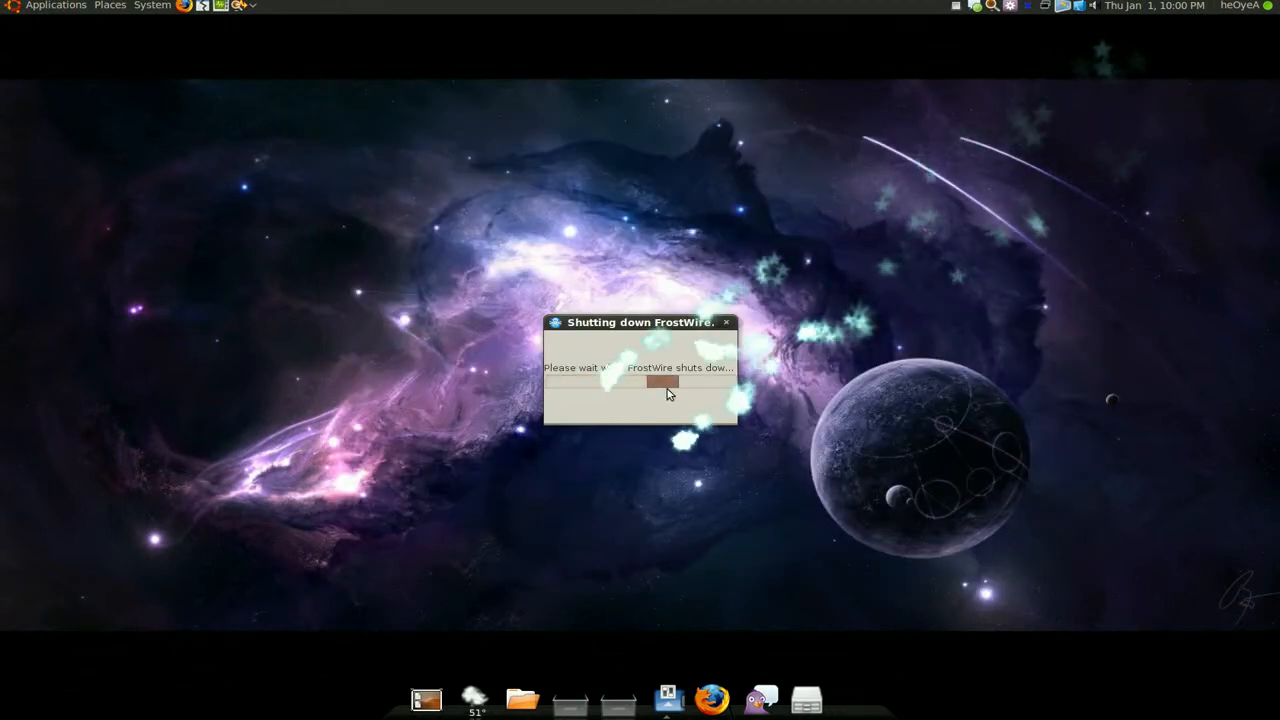